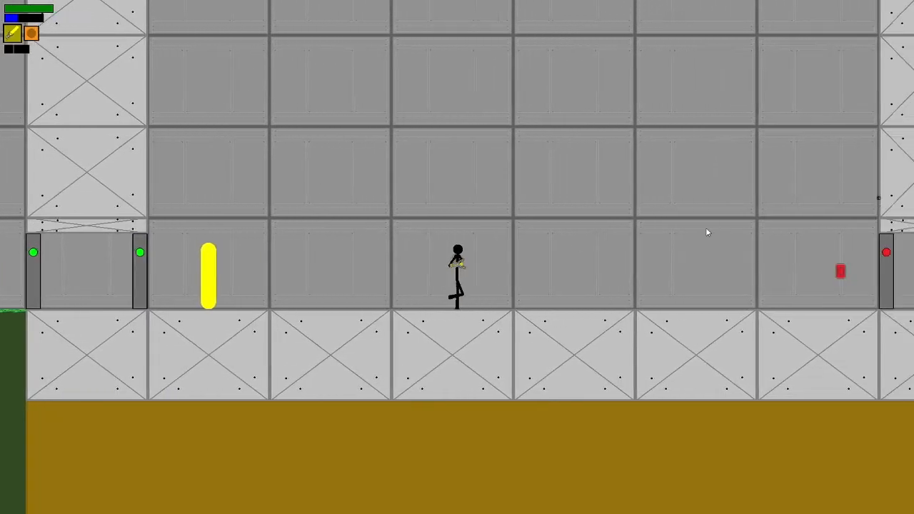
Equip the SMELT device and walk the stickman right toward the red-lit doors.
{"action": "left_click", "coordinate": [700, 255]}
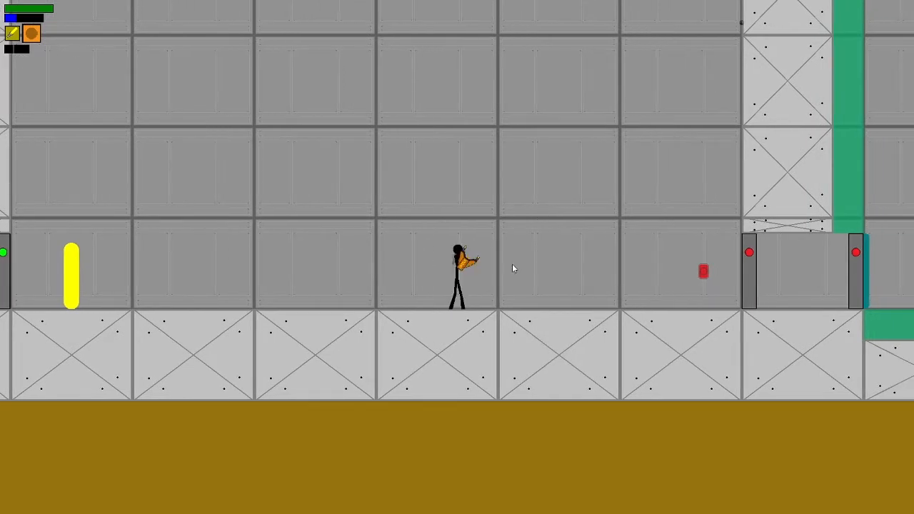
{"action": "key", "text": "d"}
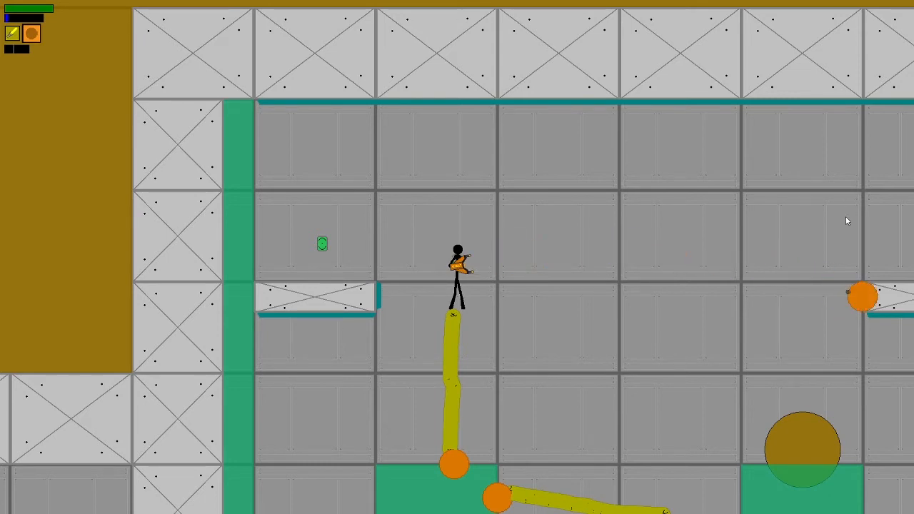
{"action": "left_click", "coordinate": [859, 298]}
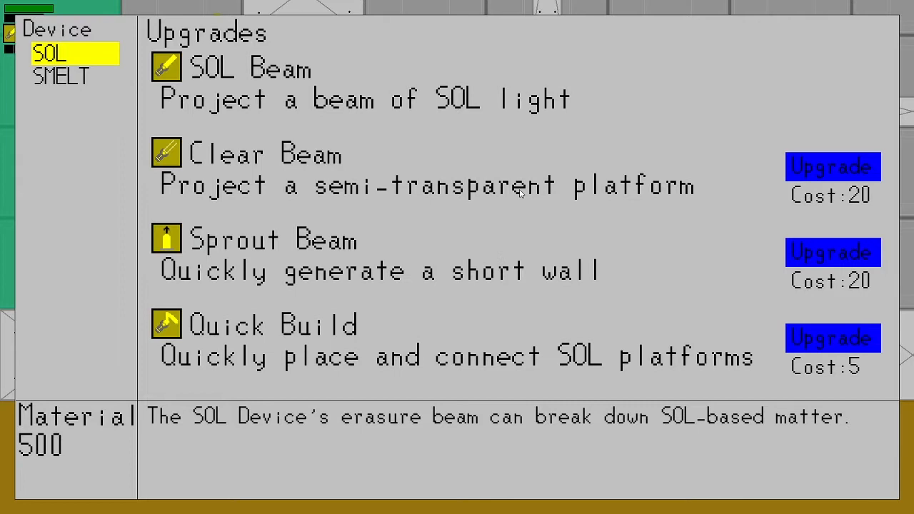
Buy SOL's Quick Build, then SMELT's Smelt Shotgun and Heat Wave upgrades.
{"action": "left_click", "coordinate": [832, 348]}
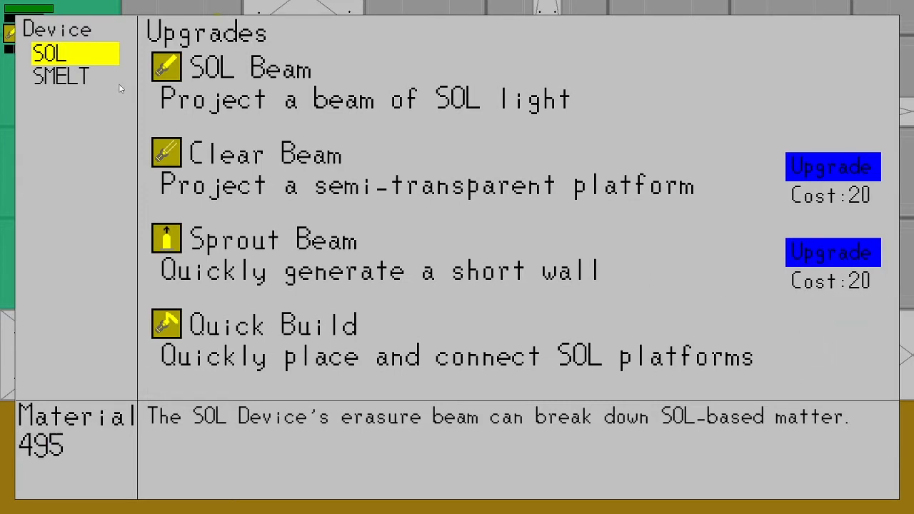
{"action": "left_click", "coordinate": [60, 77]}
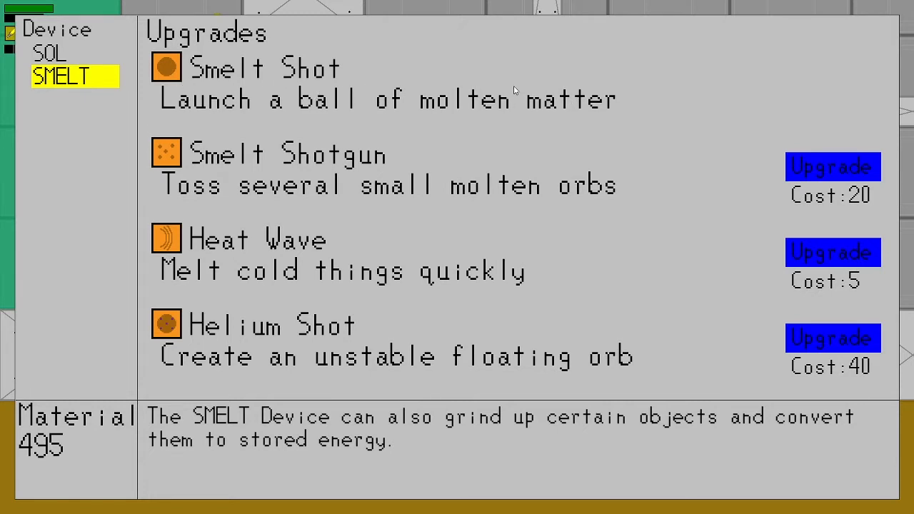
{"action": "mouse_move", "coordinate": [834, 167]}
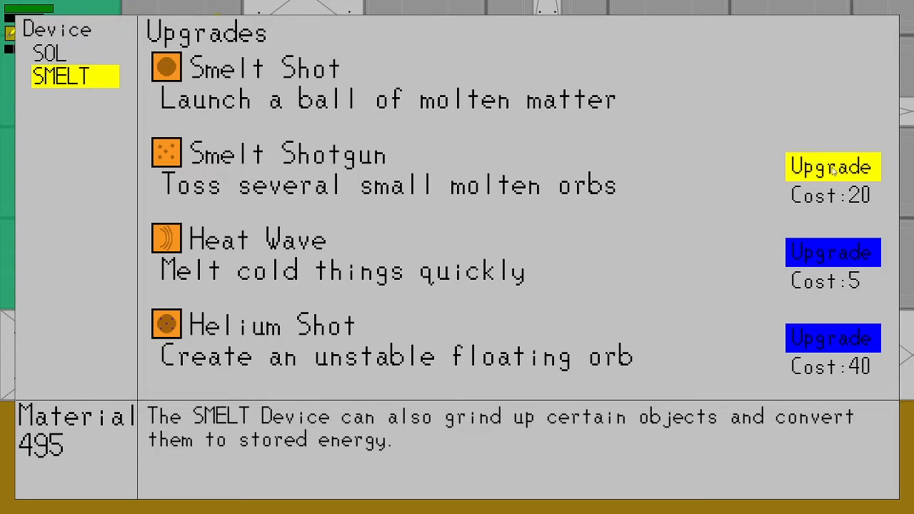
{"action": "left_click", "coordinate": [833, 166]}
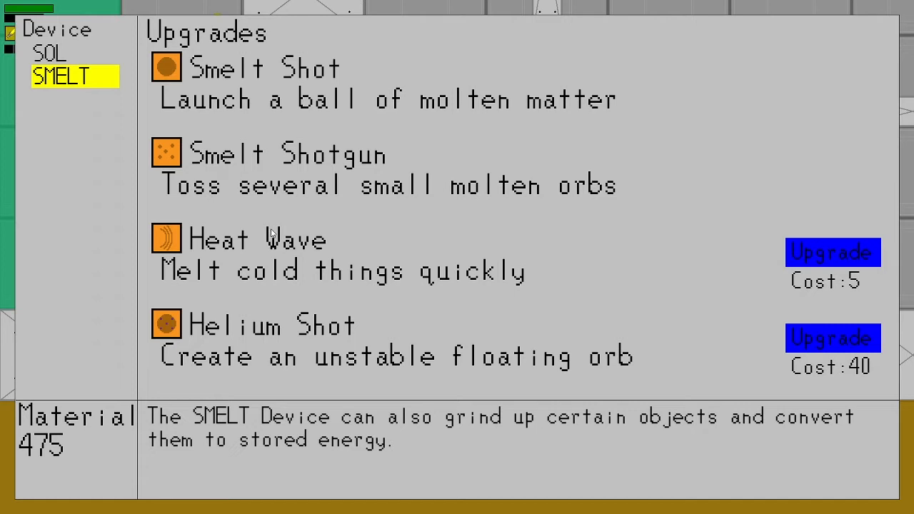
{"action": "mouse_move", "coordinate": [498, 273]}
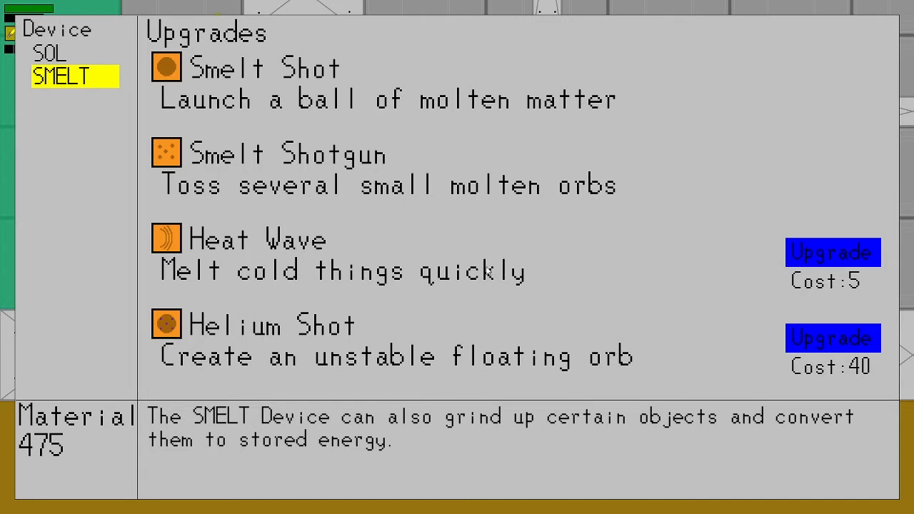
{"action": "mouse_move", "coordinate": [515, 271]}
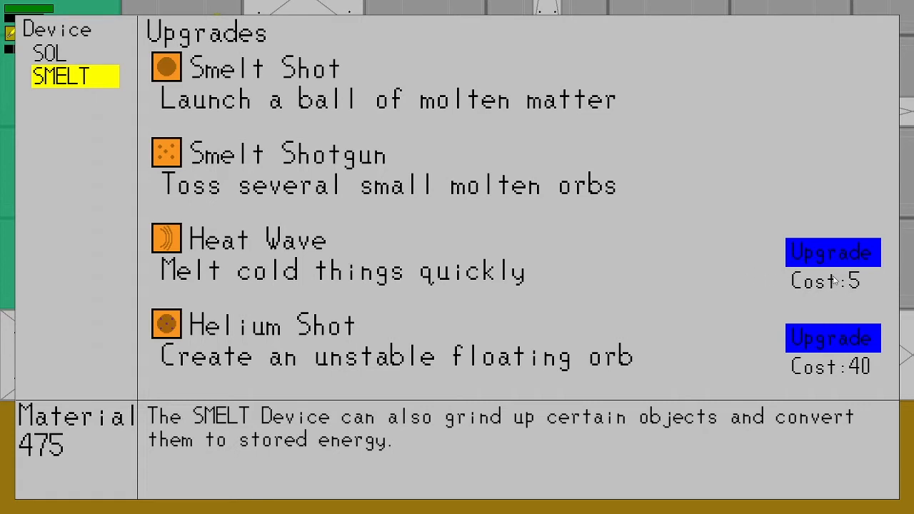
{"action": "left_click", "coordinate": [833, 252]}
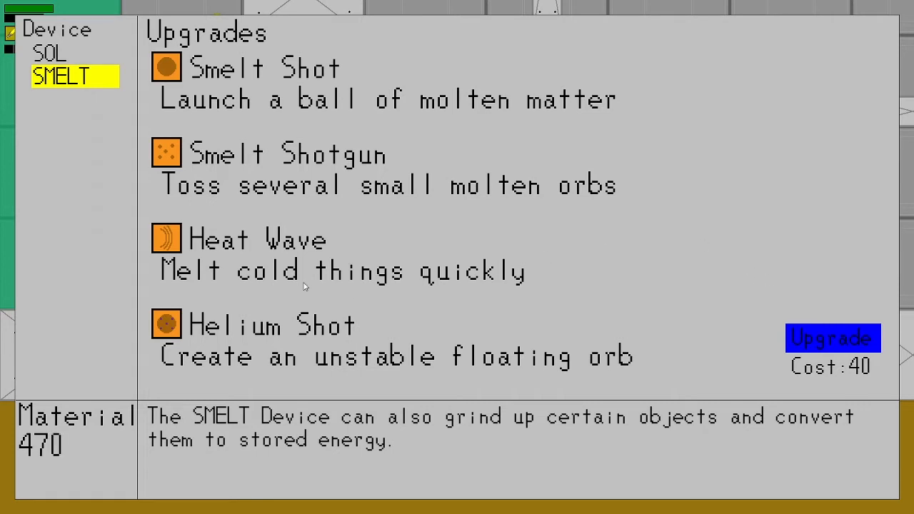
{"action": "mouse_move", "coordinate": [318, 329]}
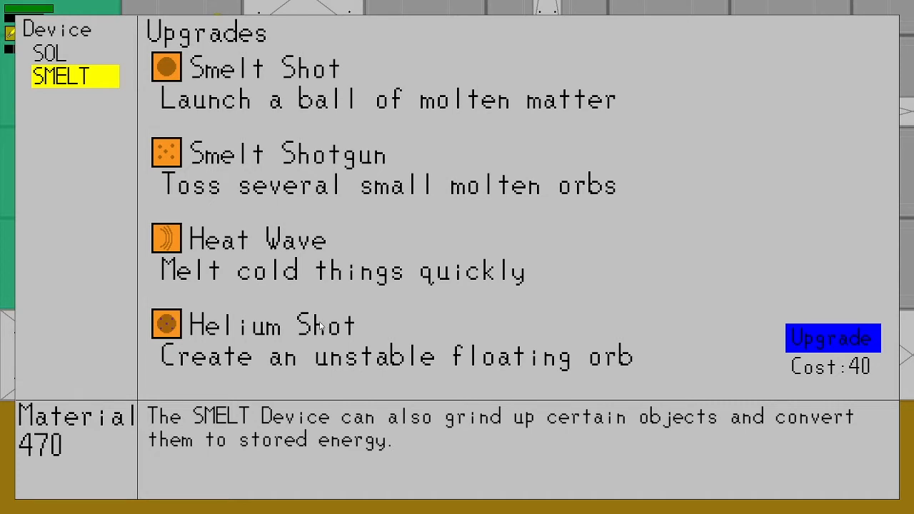
{"action": "mouse_move", "coordinate": [586, 373]}
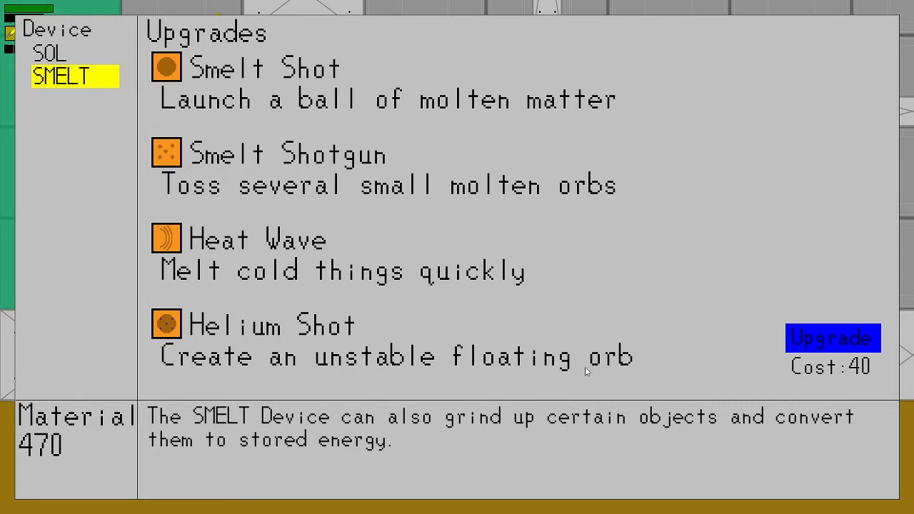
{"action": "mouse_move", "coordinate": [844, 379]}
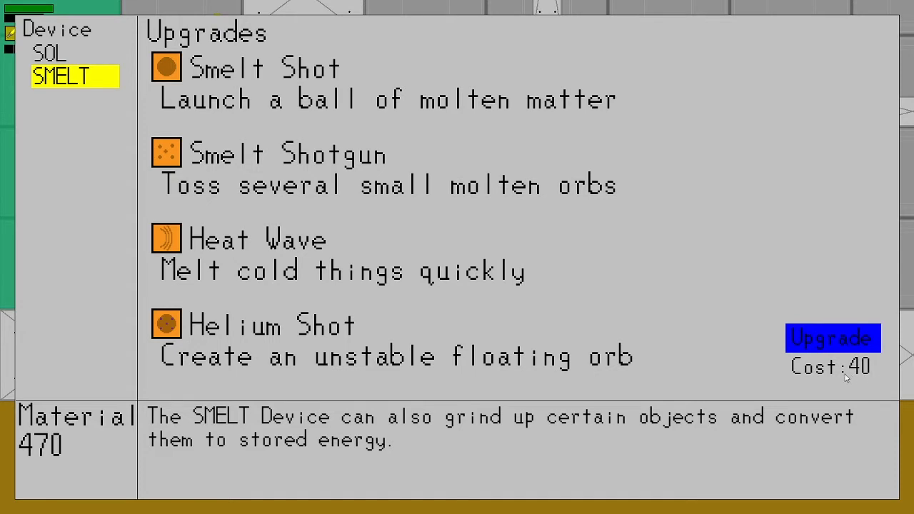
{"action": "mouse_move", "coordinate": [768, 306]}
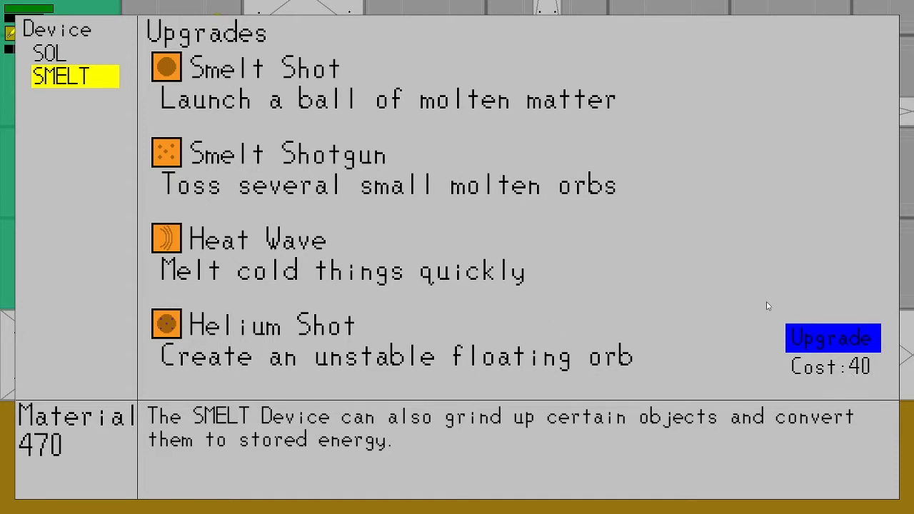
Check SOL's upgrades, return to SMELT, and buy Helium Shot for 40 material.
{"action": "left_click", "coordinate": [47, 56]}
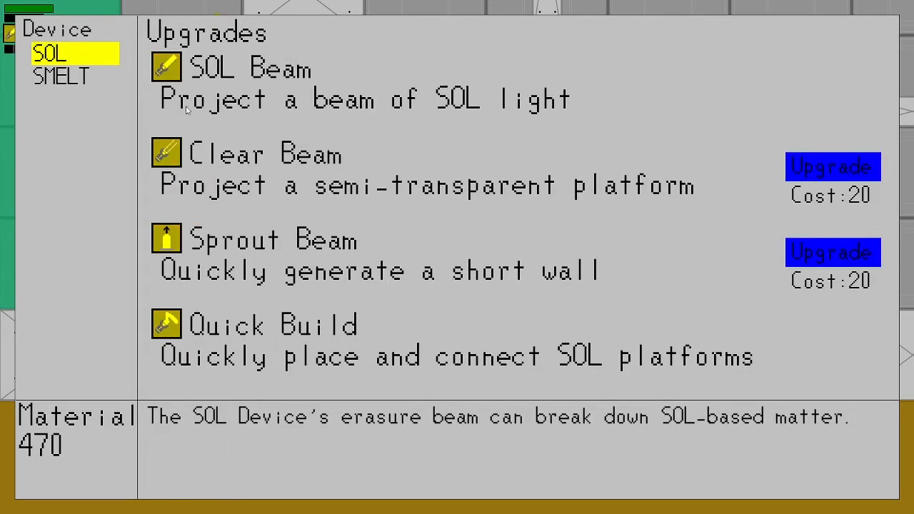
{"action": "left_click", "coordinate": [61, 77]}
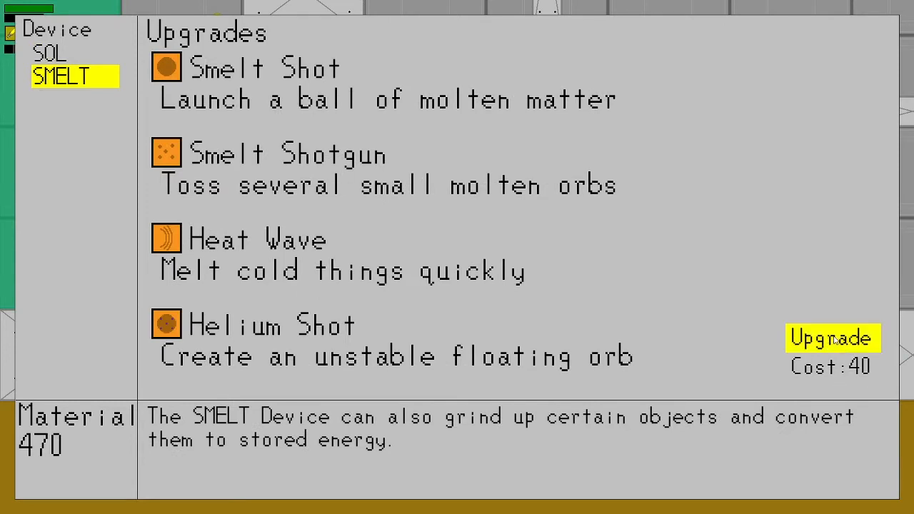
{"action": "left_click", "coordinate": [834, 339]}
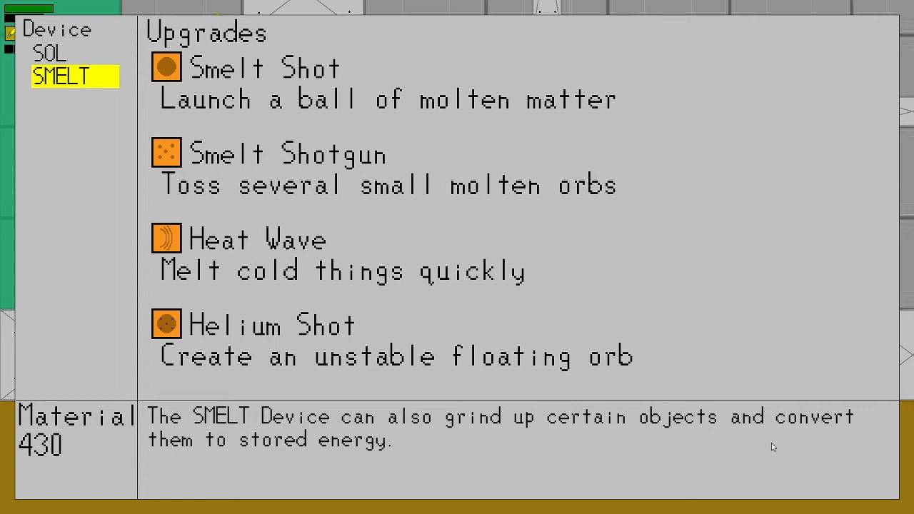
{"action": "mouse_move", "coordinate": [534, 390]}
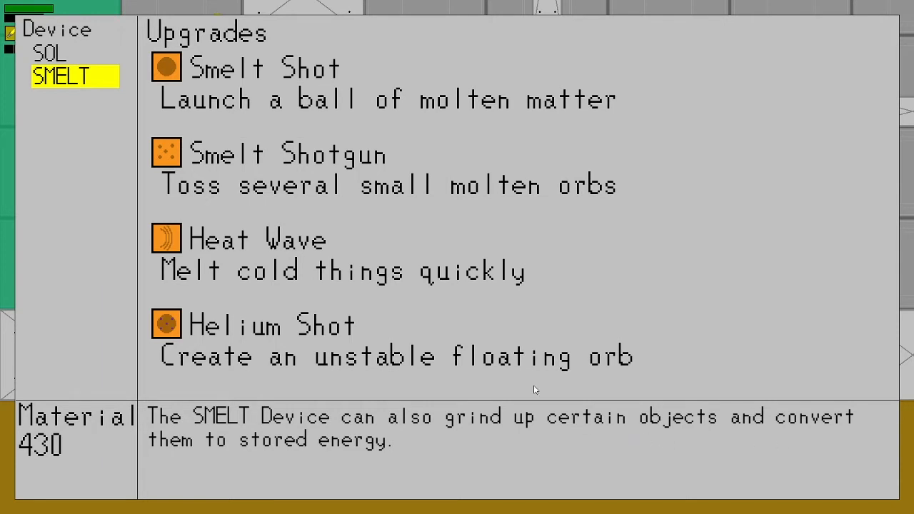
{"action": "mouse_move", "coordinate": [406, 340]}
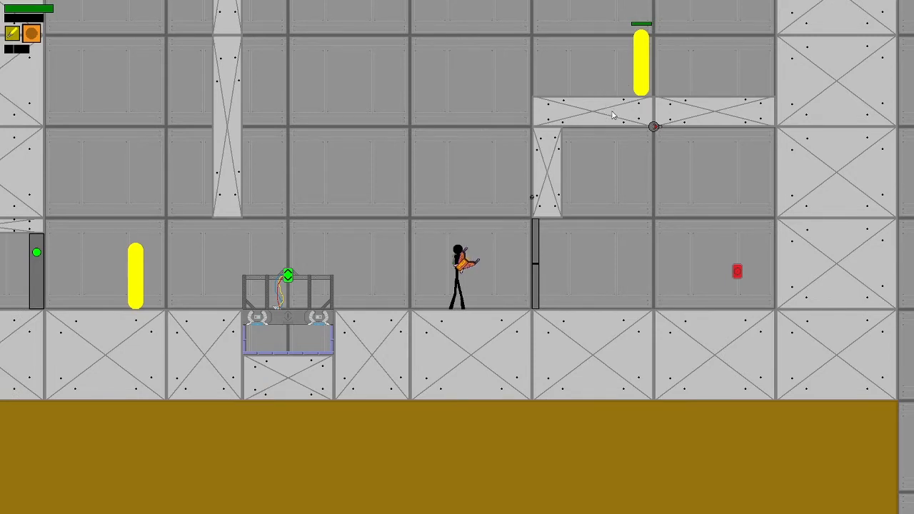
{"action": "mouse_move", "coordinate": [643, 66]}
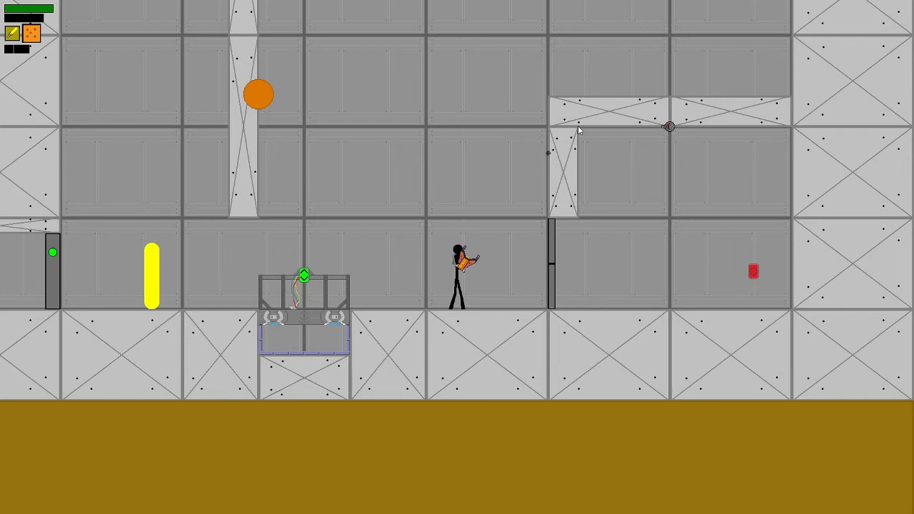
{"action": "mouse_move", "coordinate": [527, 129]}
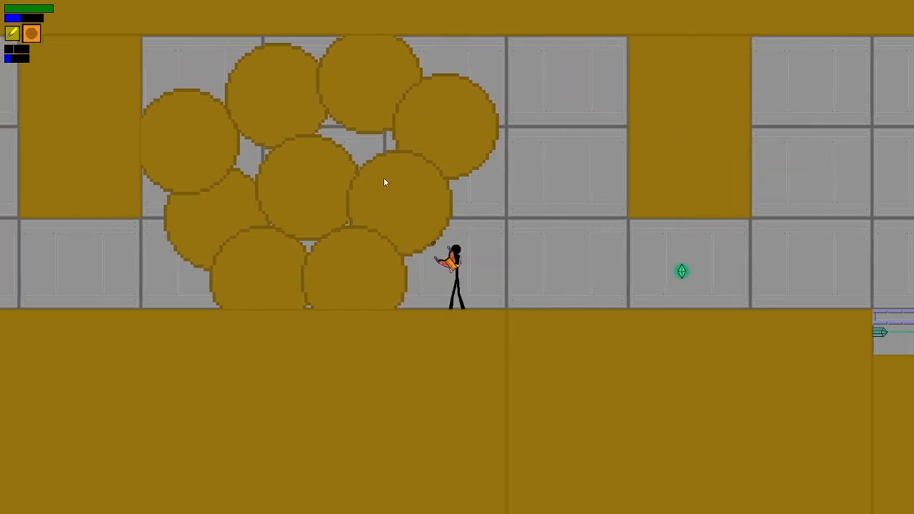
Grind away the lower-right boulder nearest the stickman.
{"action": "left_click", "coordinate": [385, 182]}
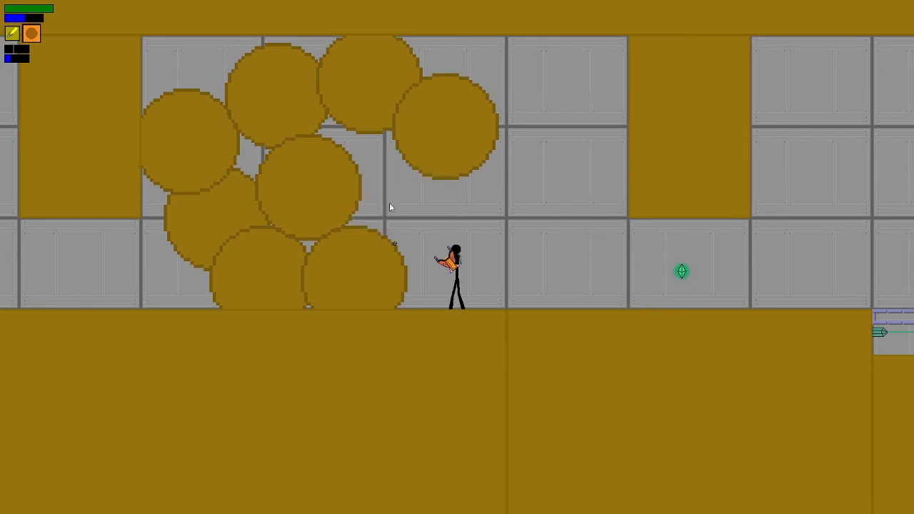